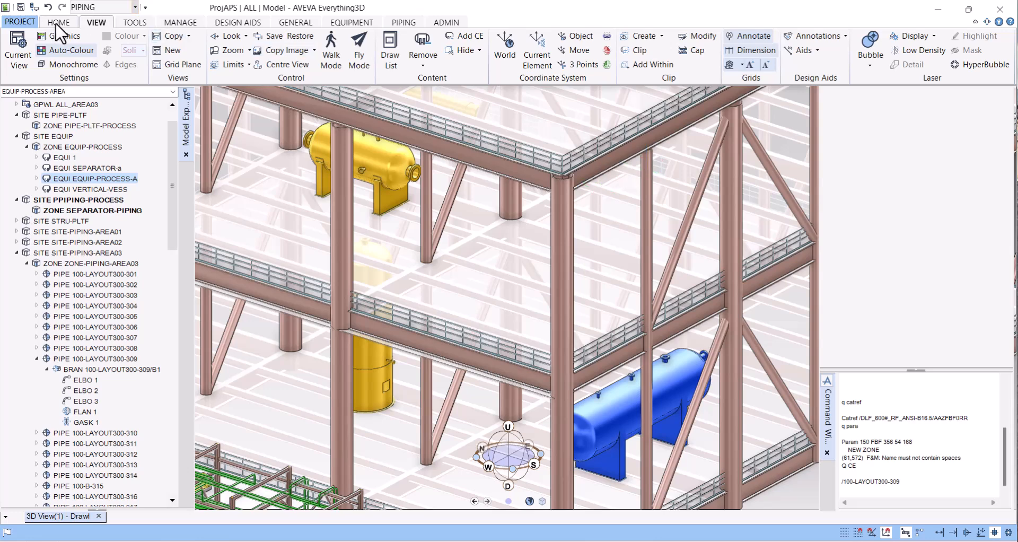
# Step: Turn on clipping of the 3D view and open the clip box create and modify options
pyautogui.click(58, 21)
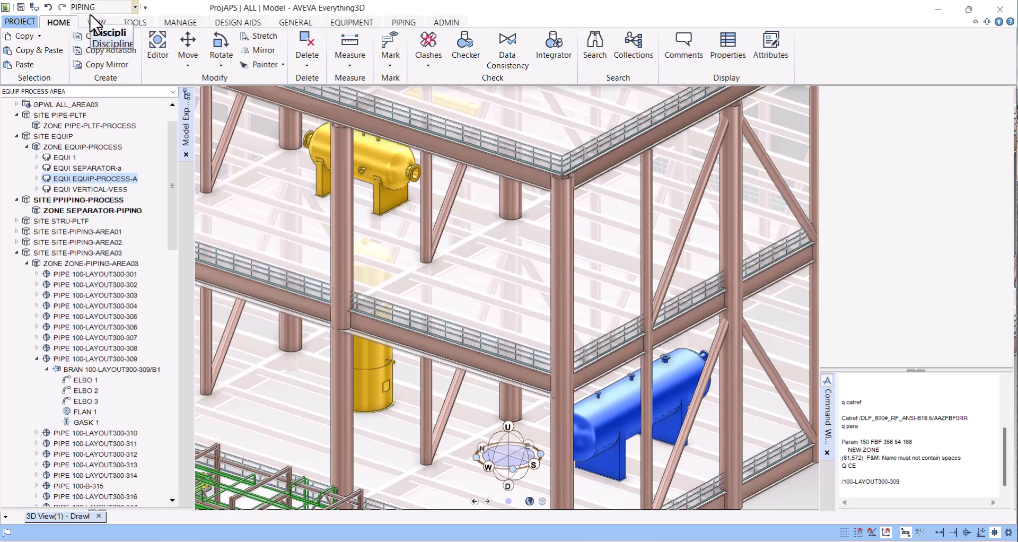
pyautogui.click(96, 21)
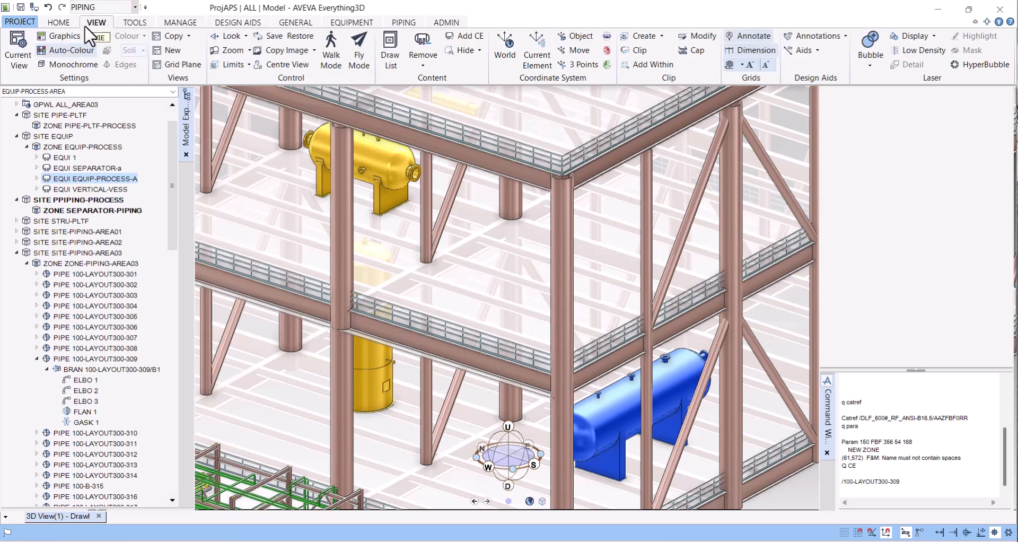
pyautogui.moveTo(98, 34)
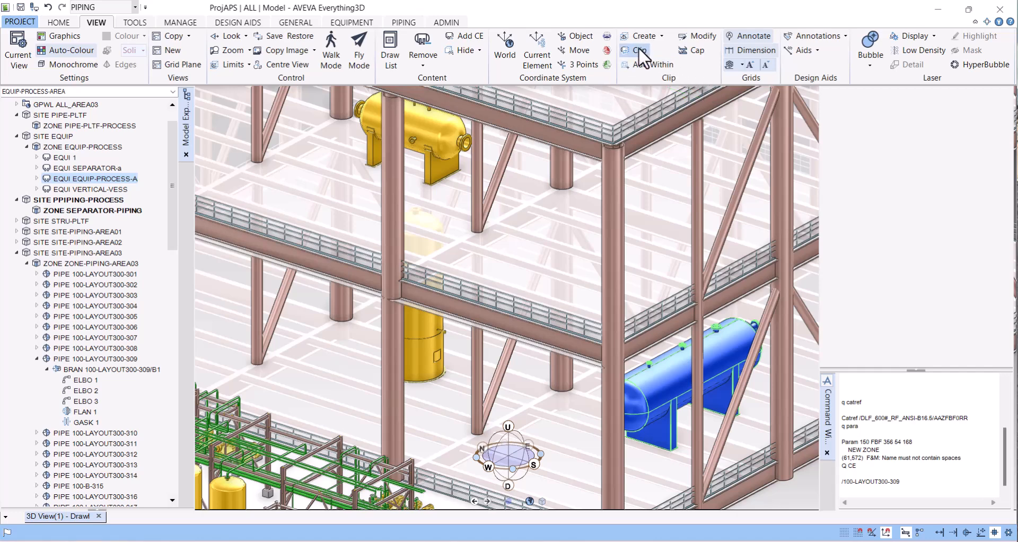
pyautogui.click(643, 35)
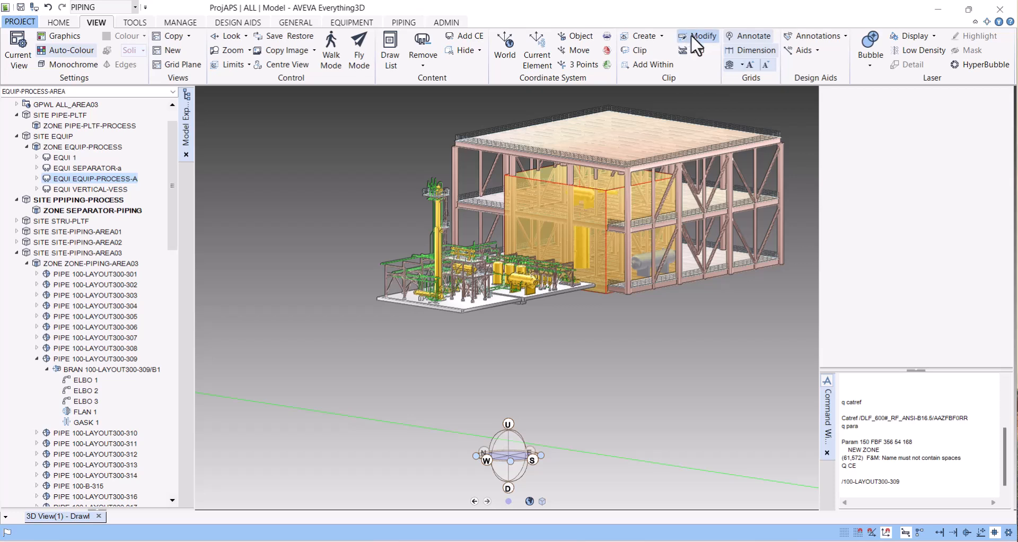
pyautogui.moveTo(643, 36)
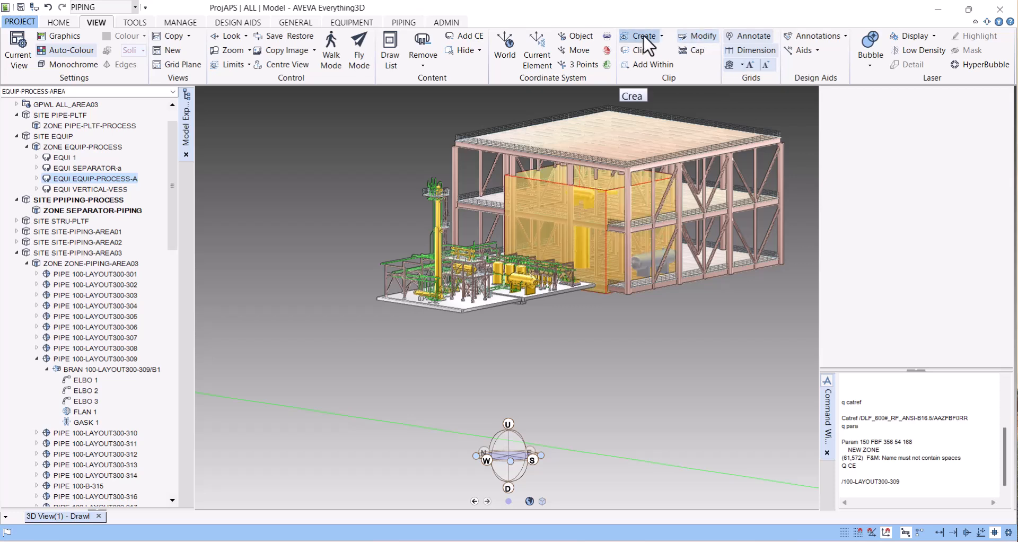
pyautogui.click(640, 51)
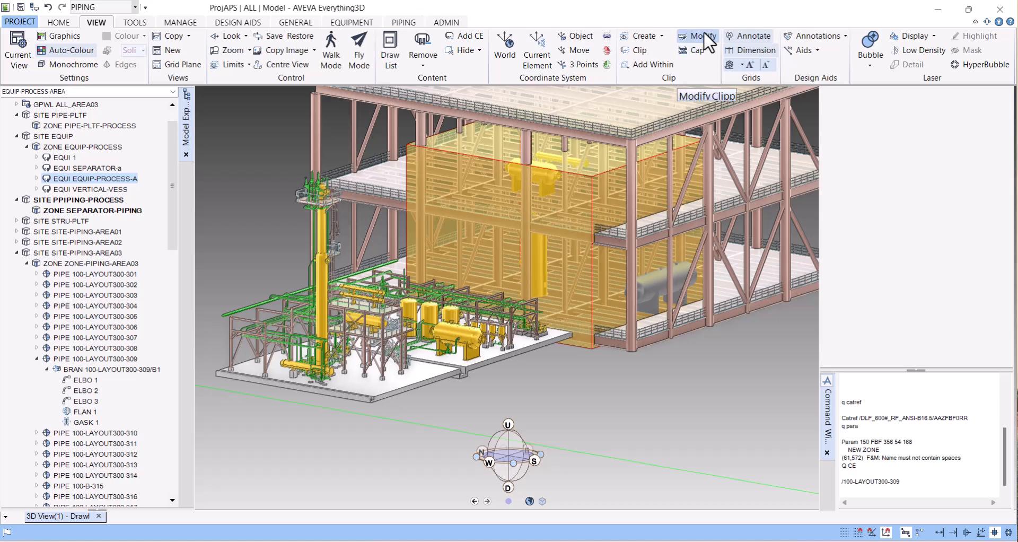
pyautogui.click(697, 36)
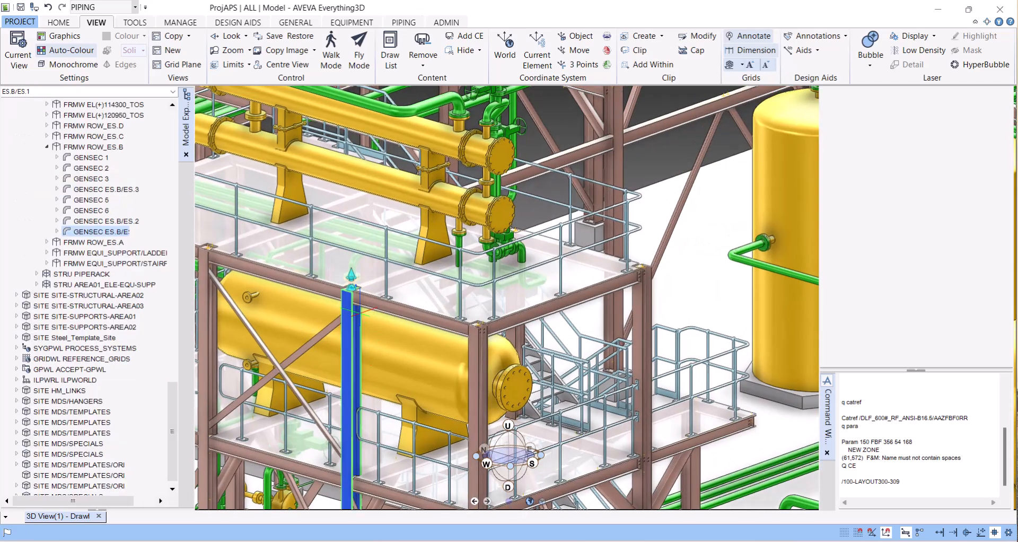
# Step: Select the EQUIP_SUPPORT structure in the model tree, moving up from framework ROW_ES.B
pyautogui.click(94, 146)
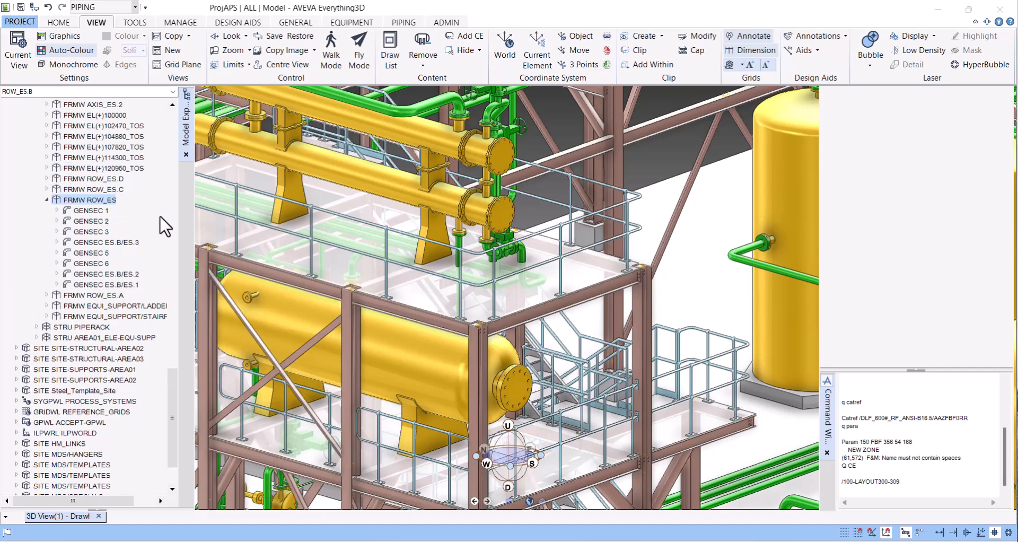
pyautogui.click(98, 136)
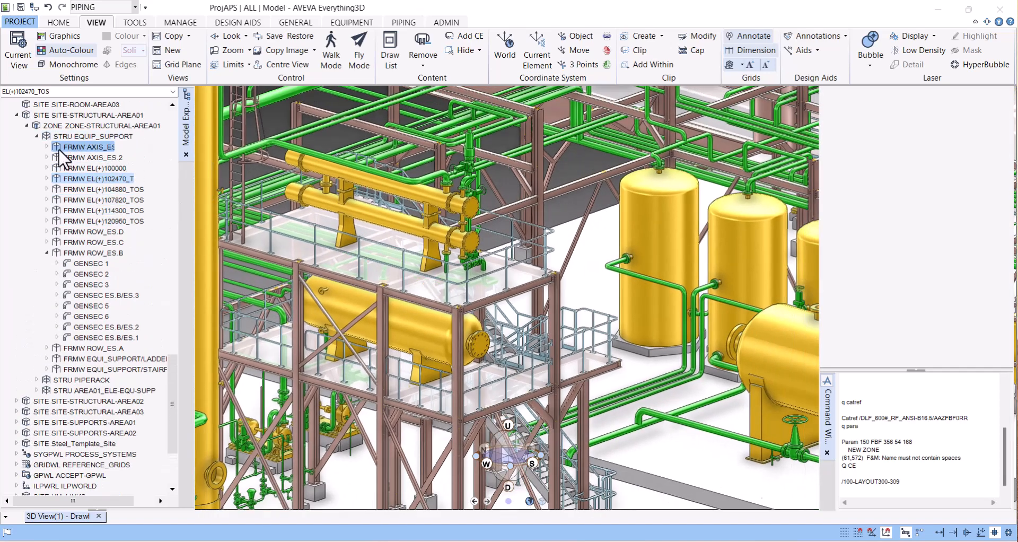
pyautogui.click(93, 137)
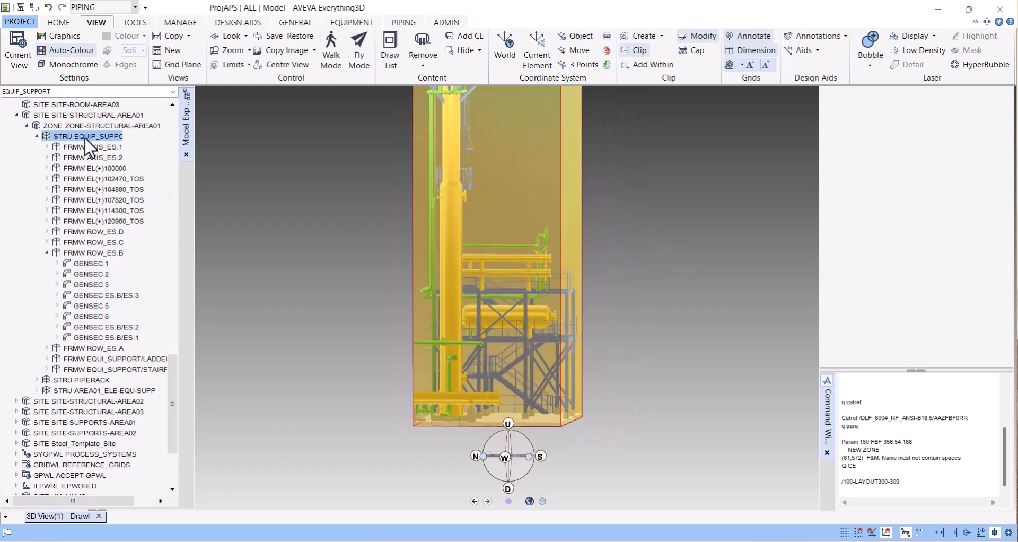
pyautogui.moveTo(79, 144)
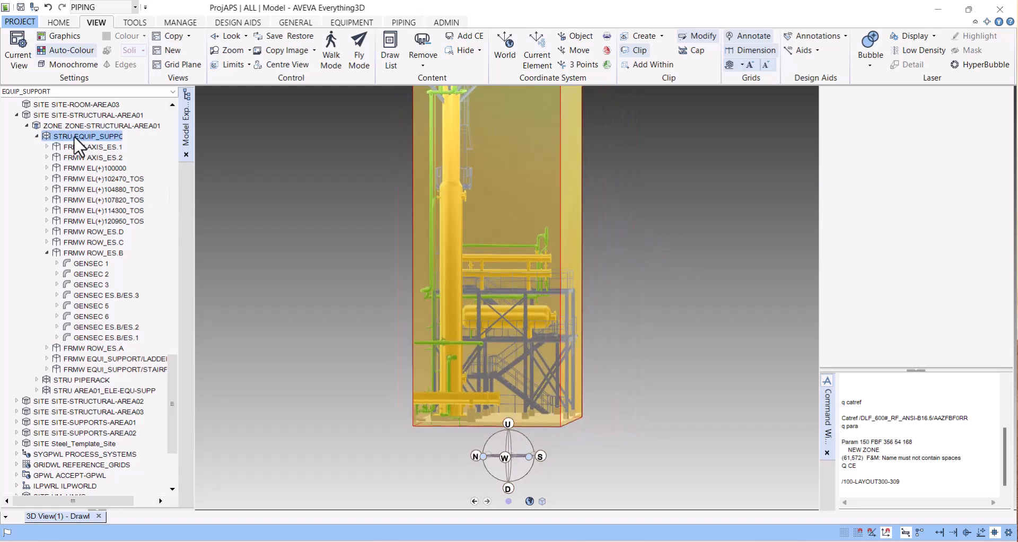